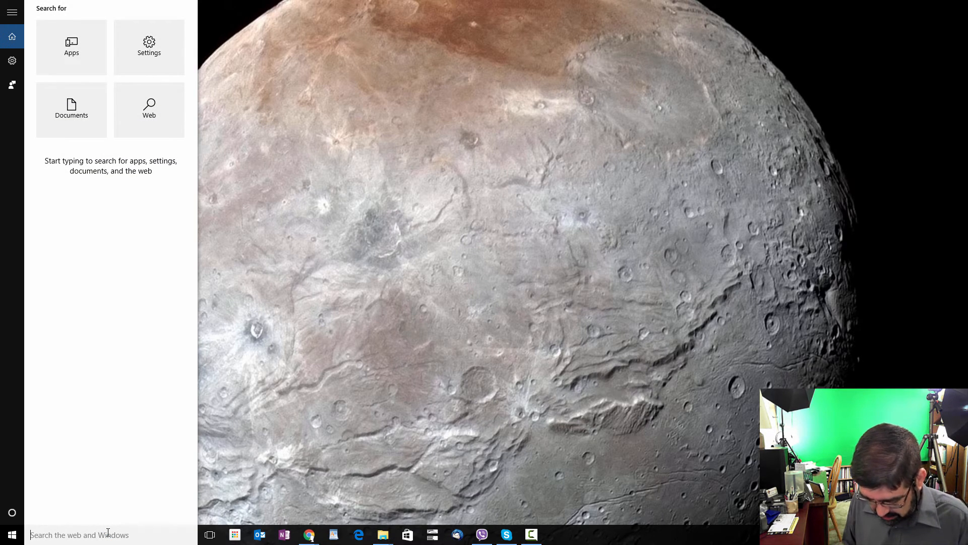
- Find Control Panel via Start search for 'control' and go to Programs and Features
{"action": "type", "text": "control panel"}
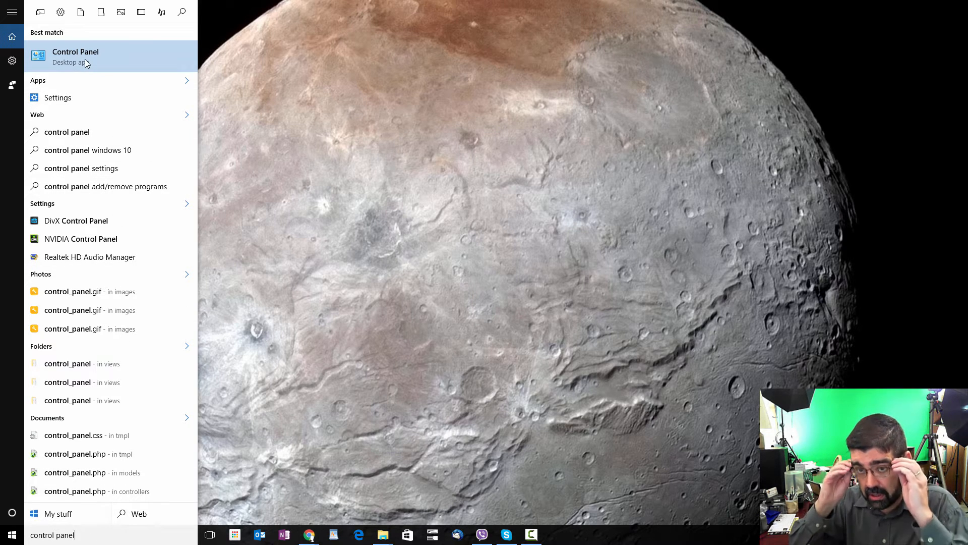
{"action": "left_click", "coordinate": [76, 55]}
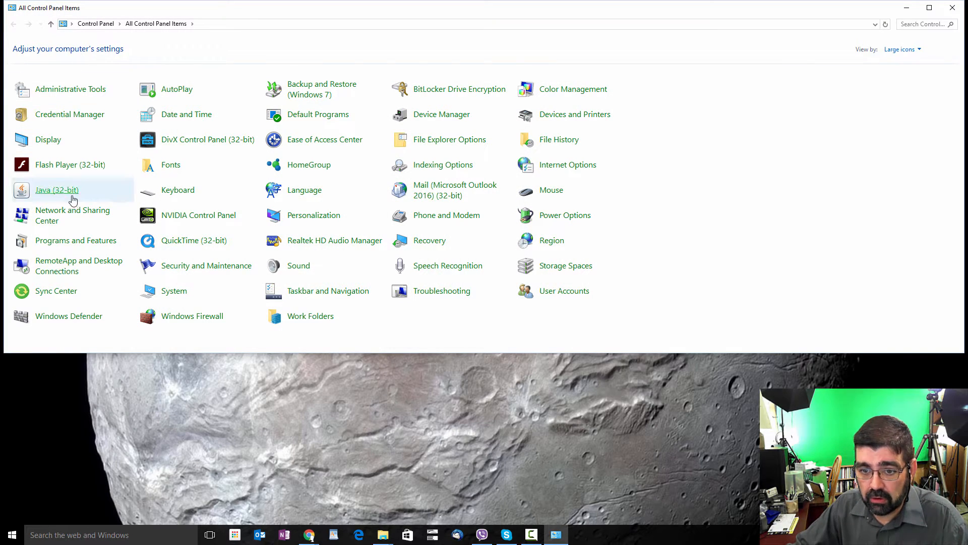
{"action": "mouse_move", "coordinate": [76, 240]}
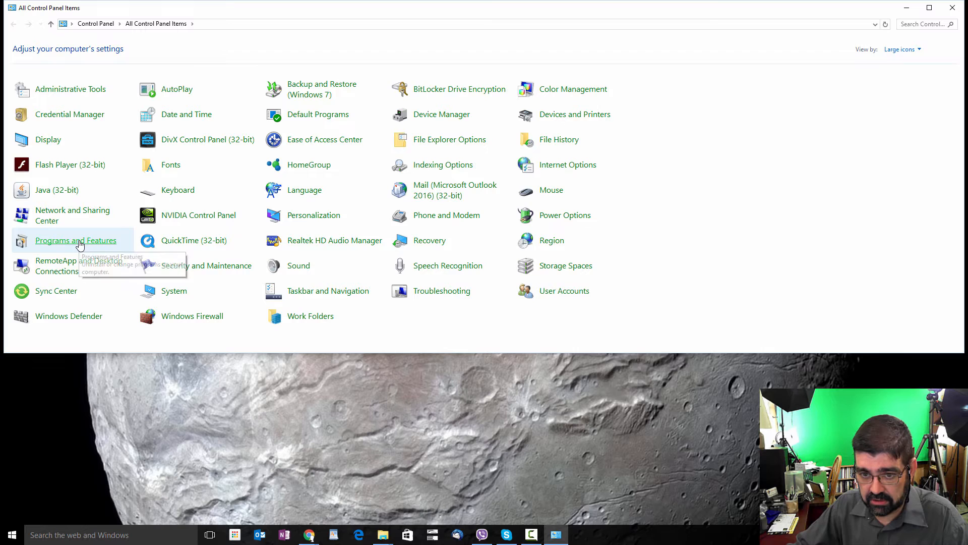
{"action": "left_click", "coordinate": [76, 240]}
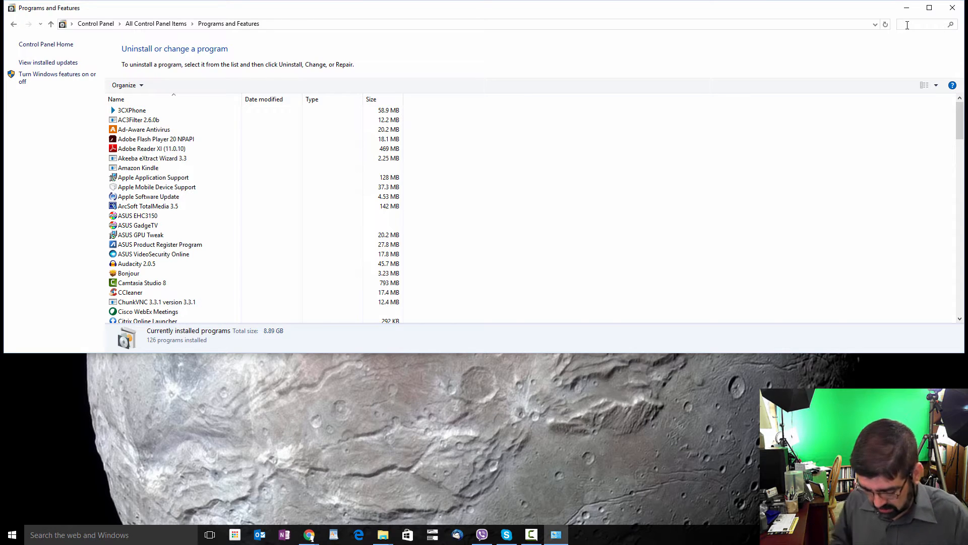
- Filter installed programs by 'quick' and bring up actions for the QuickTime 7 entry
{"action": "type", "text": "quic"}
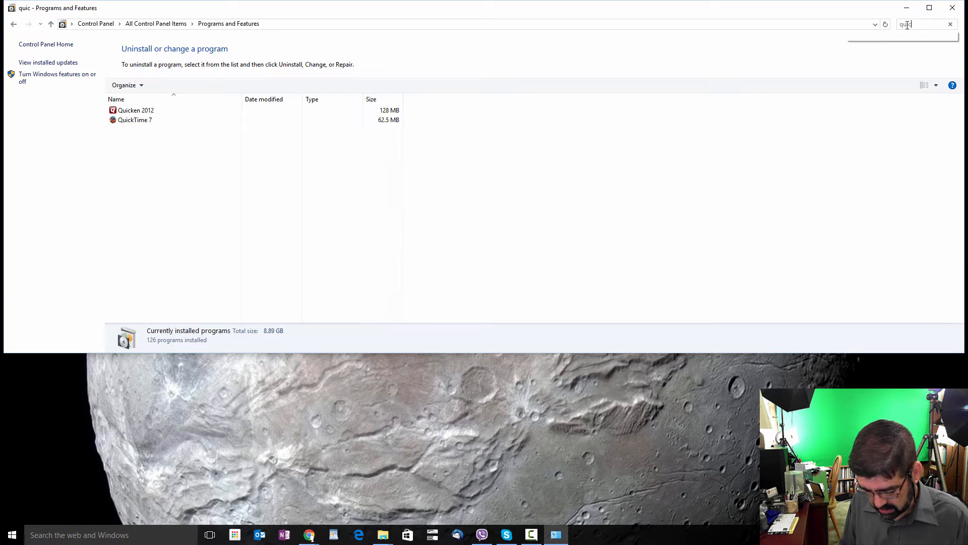
{"action": "type", "text": "k"}
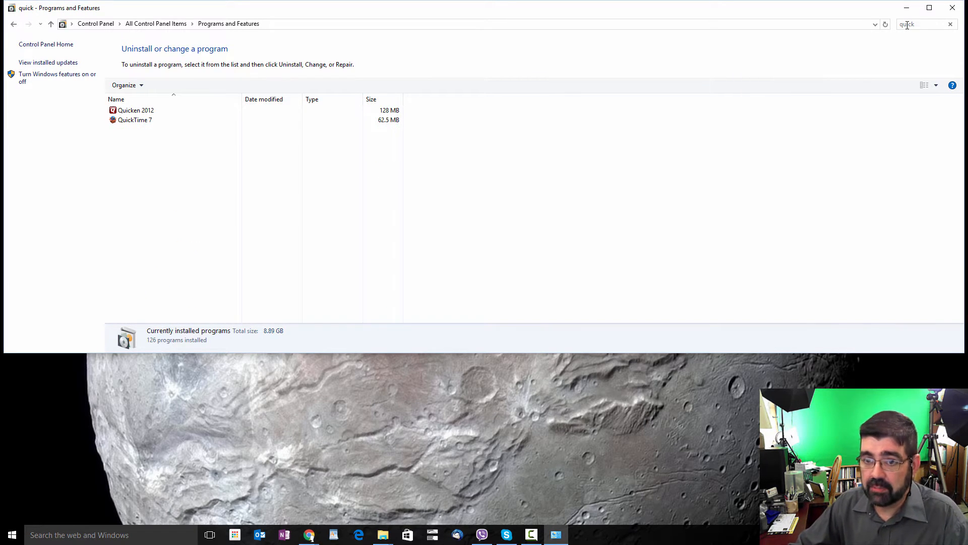
{"action": "left_click", "coordinate": [136, 110]}
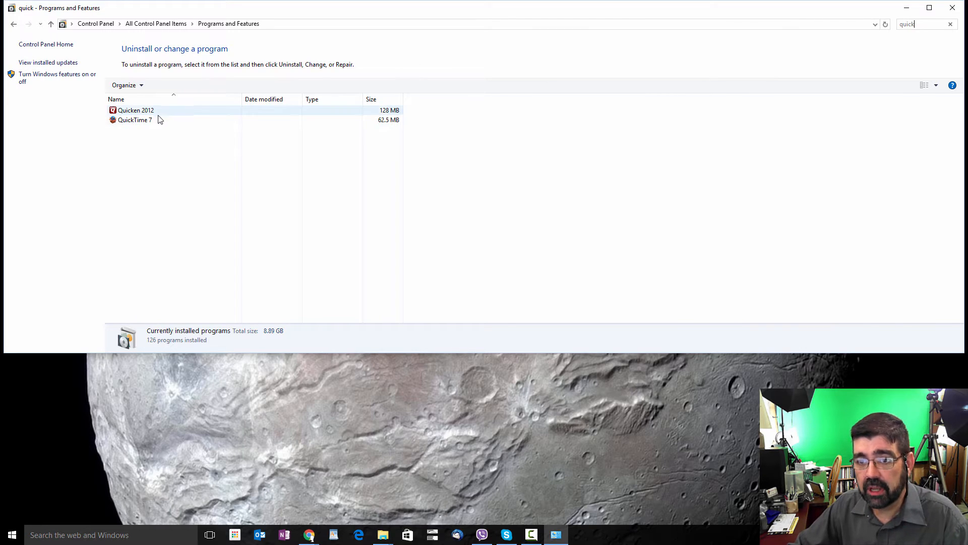
{"action": "left_click", "coordinate": [134, 120]}
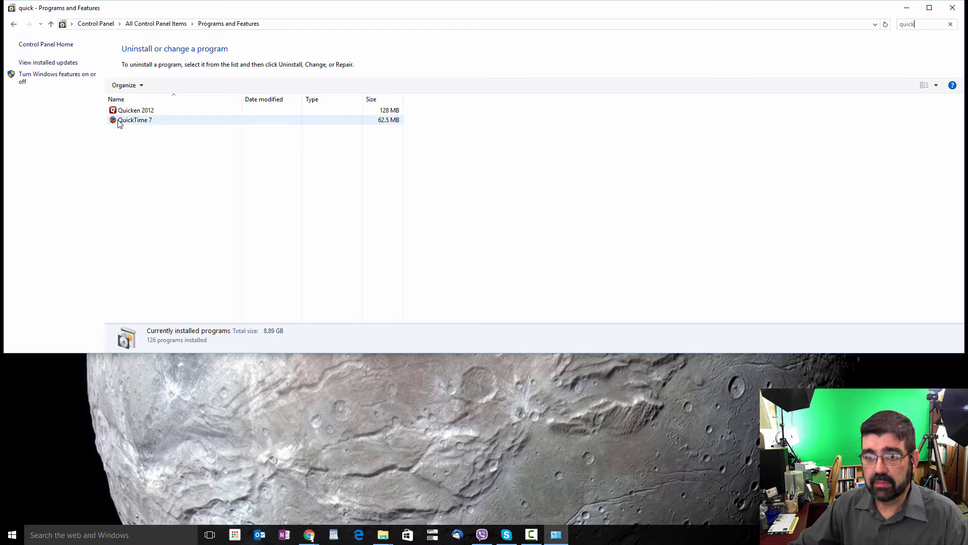
{"action": "left_click", "coordinate": [135, 119]}
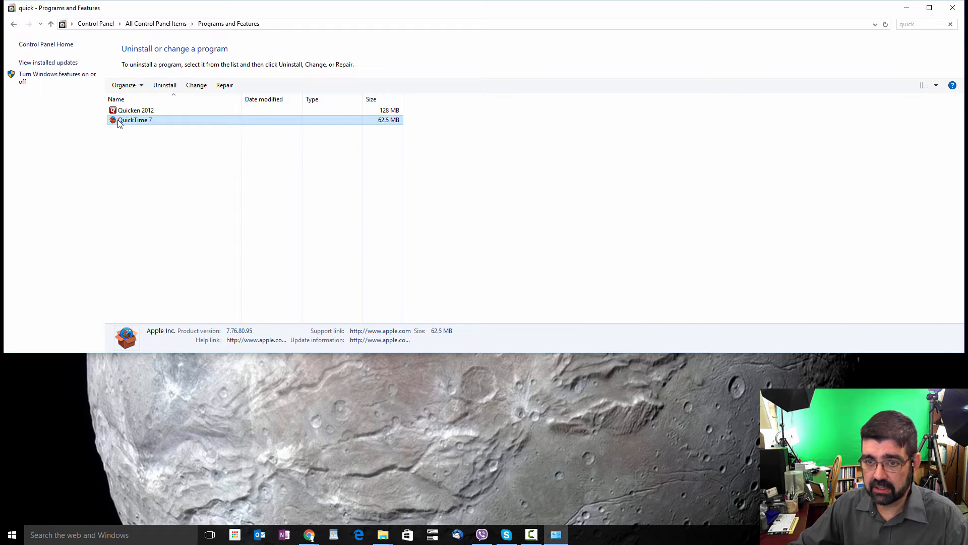
{"action": "right_click", "coordinate": [134, 120]}
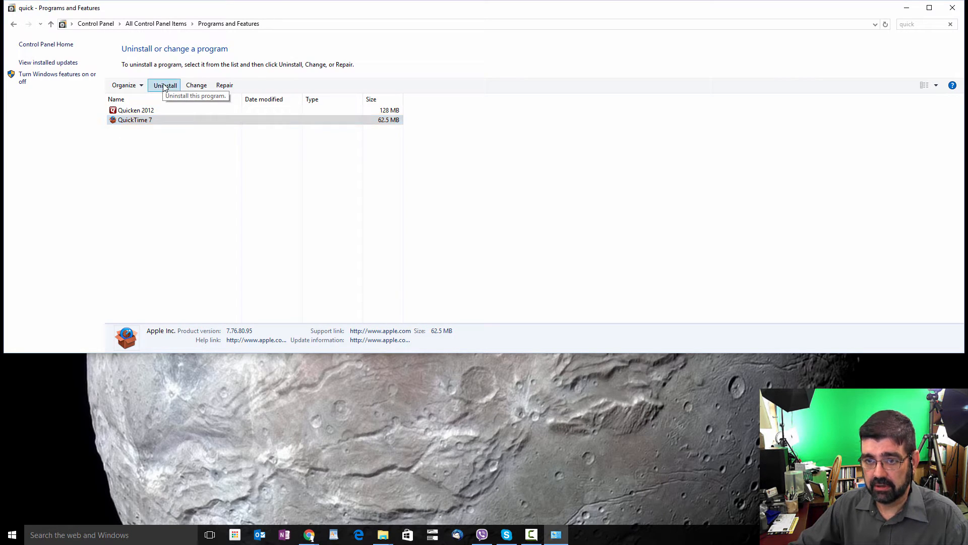
- Uninstall QuickTime 7, confirming removal, and close Programs and Features
{"action": "left_click", "coordinate": [164, 85]}
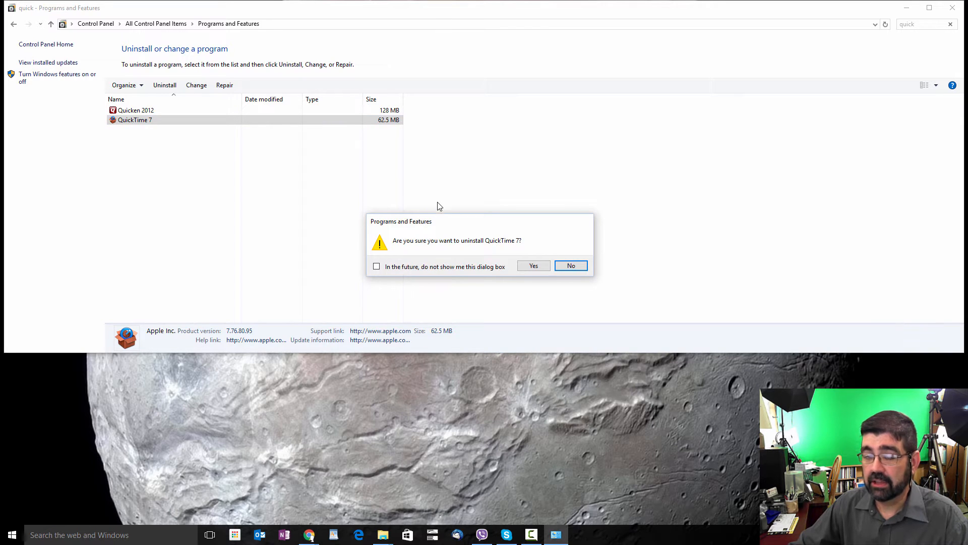
{"action": "left_click", "coordinate": [533, 265]}
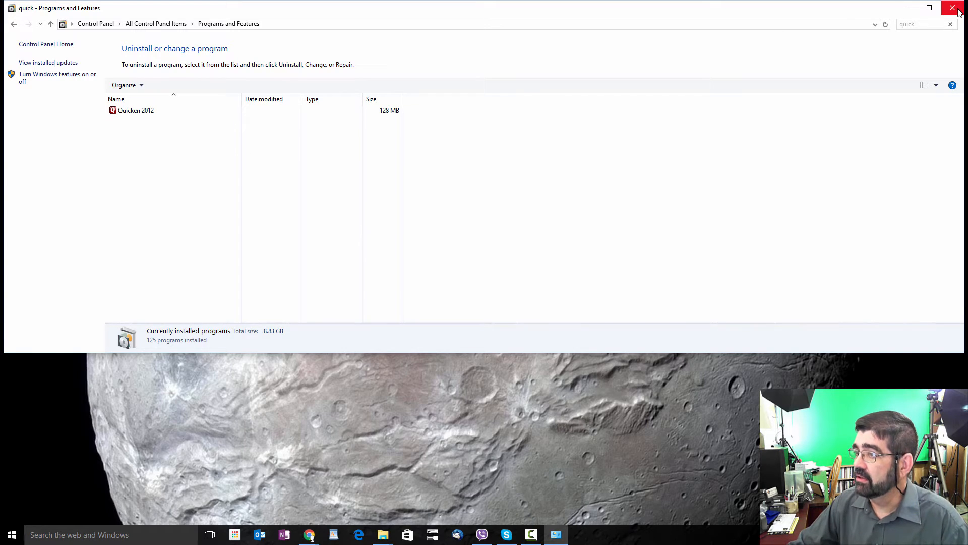
{"action": "left_click", "coordinate": [953, 8]}
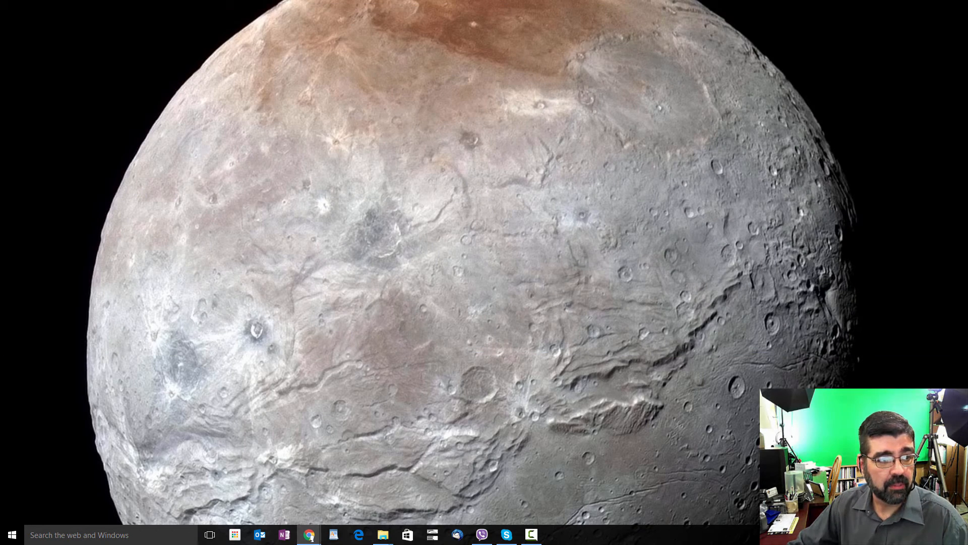
- Go to the Downloads page on mpc-hc.org and reach the Binaries installer section
{"action": "left_click", "coordinate": [309, 535]}
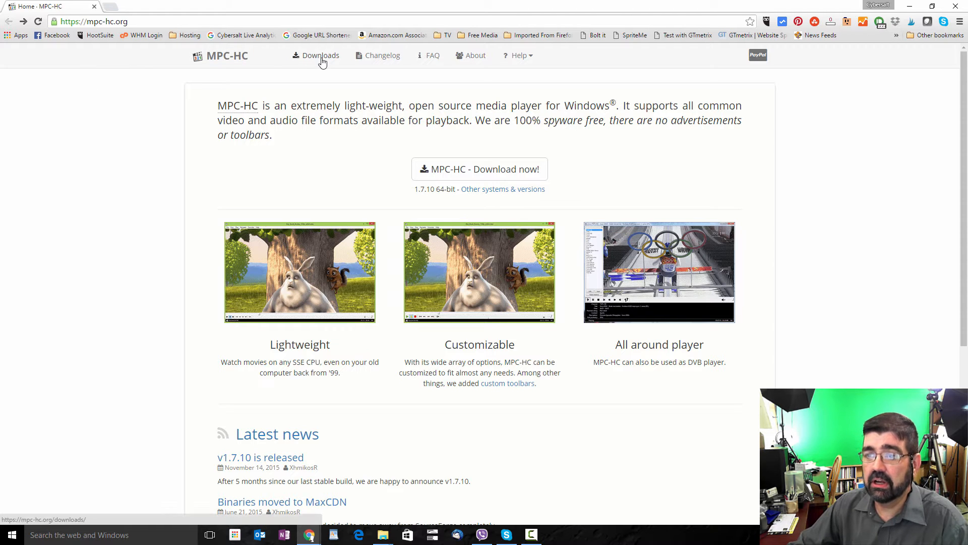
{"action": "left_click", "coordinate": [320, 55]}
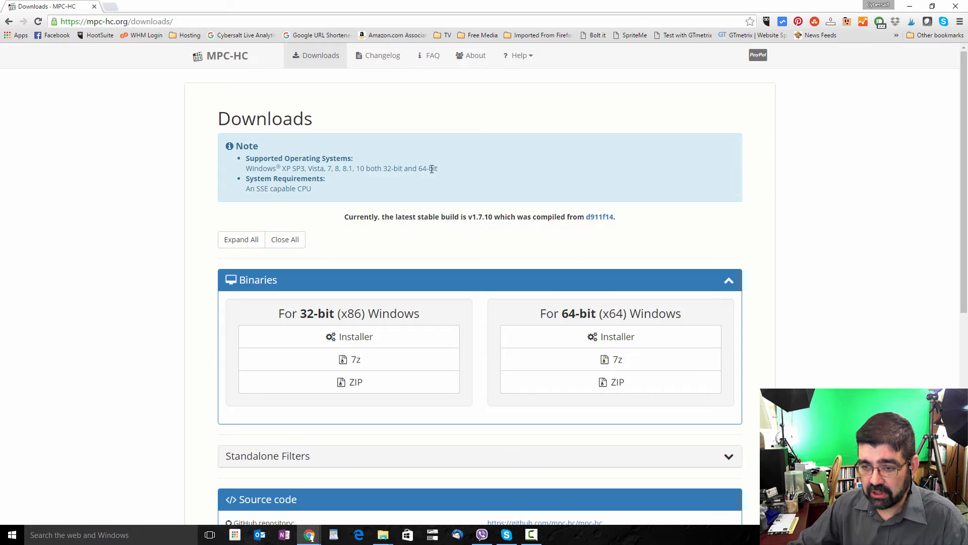
{"action": "scroll", "scroll_direction": "down", "scroll_amount": 3}
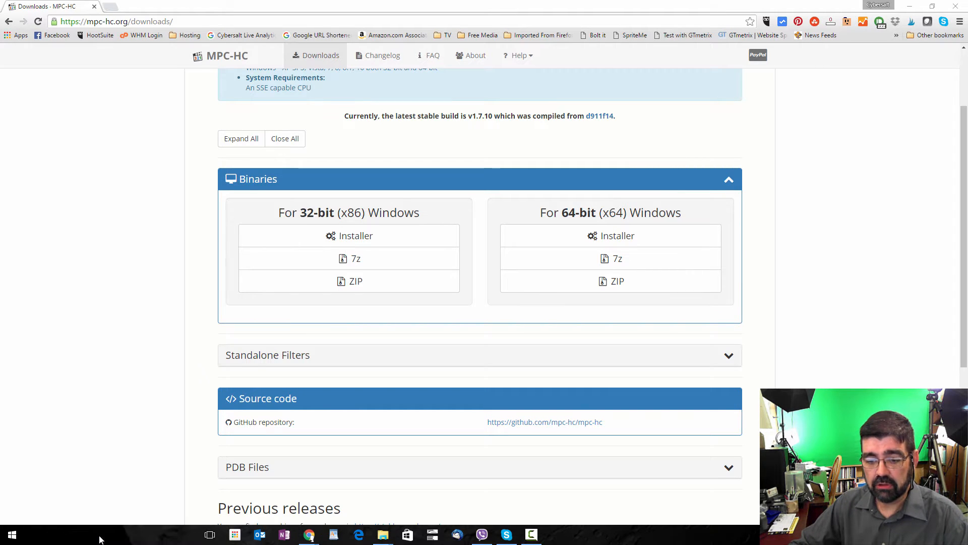
- Check the System page shows a 64-bit system type, then return to the downloads page
{"action": "left_click", "coordinate": [11, 535]}
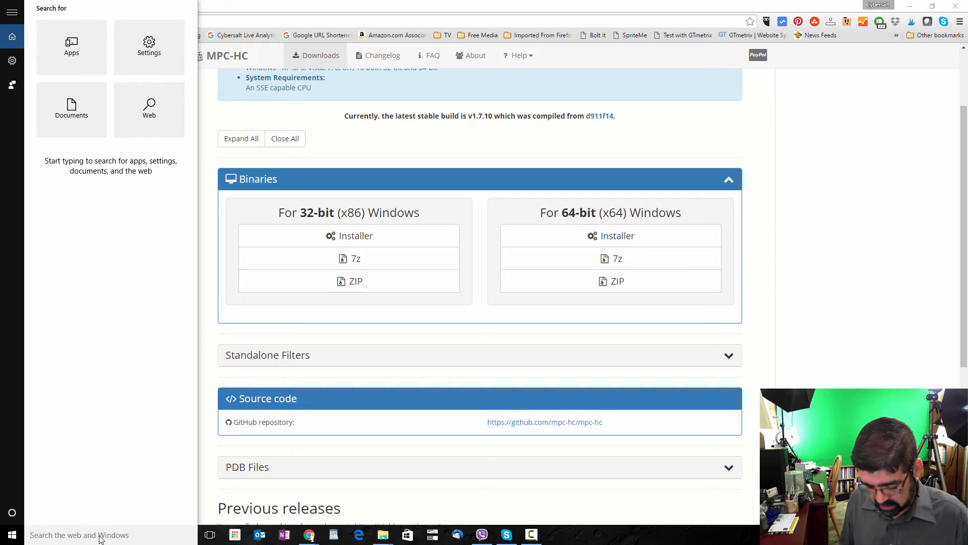
{"action": "type", "text": "control"}
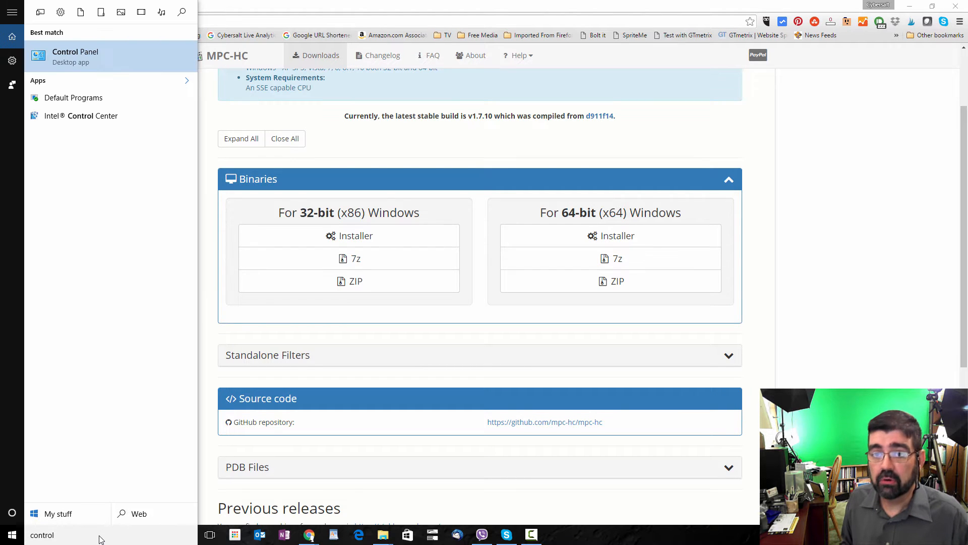
{"action": "left_click", "coordinate": [74, 55]}
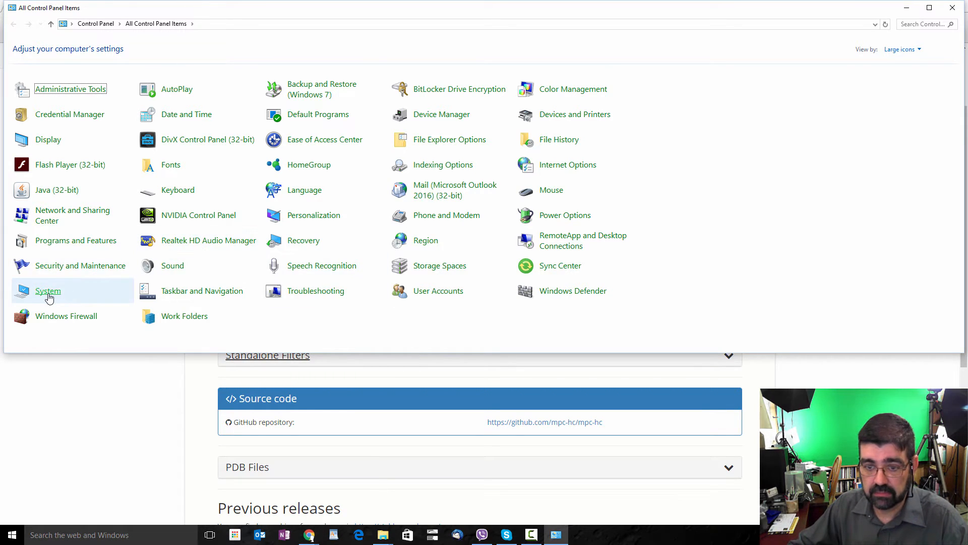
{"action": "left_click", "coordinate": [47, 290]}
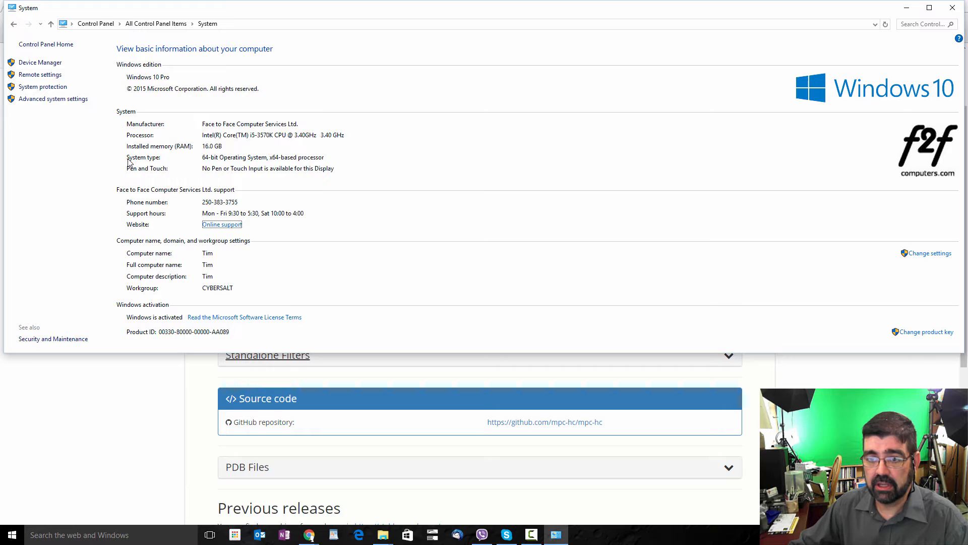
{"action": "mouse_move", "coordinate": [207, 163]}
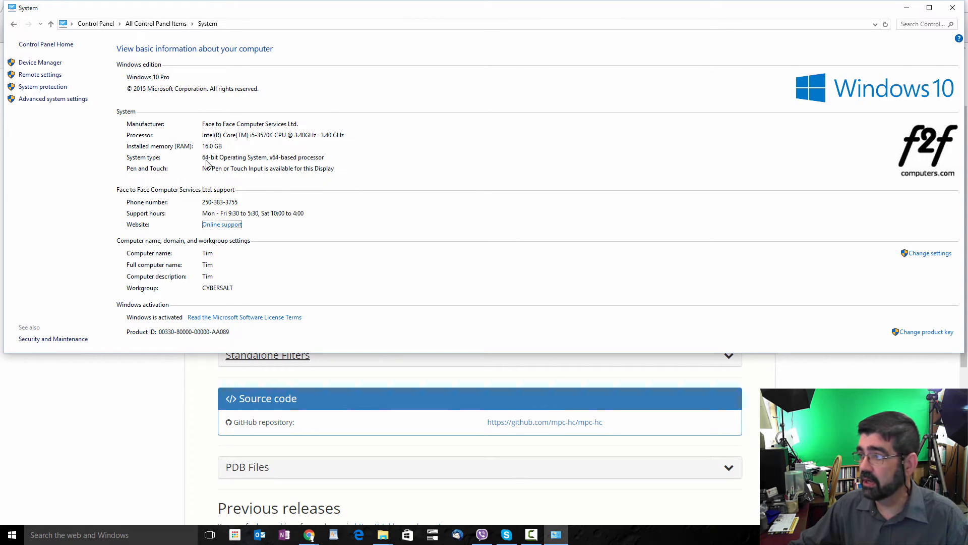
{"action": "left_click", "coordinate": [308, 534]}
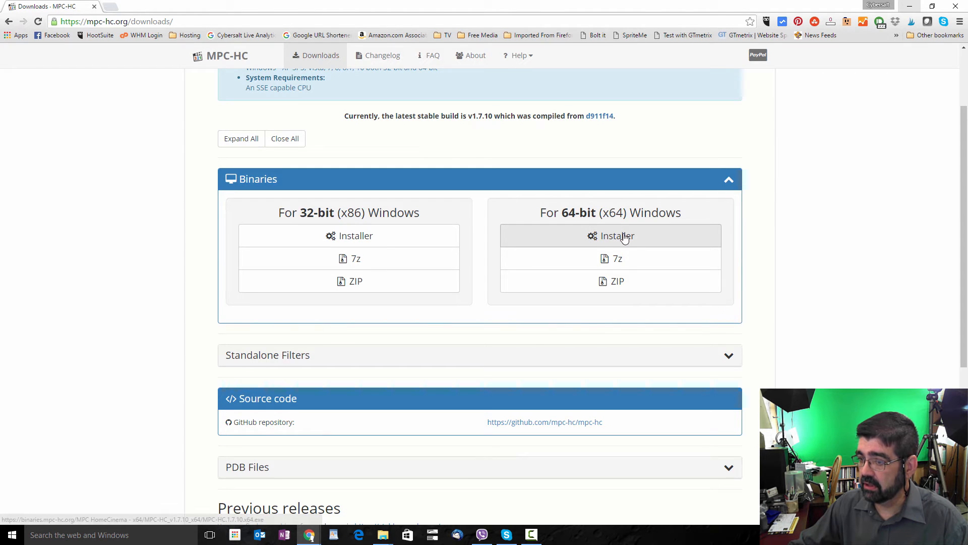
- Download the 64-bit (x64) MPC-HC installer, save it and launch the setup
{"action": "left_click", "coordinate": [617, 236]}
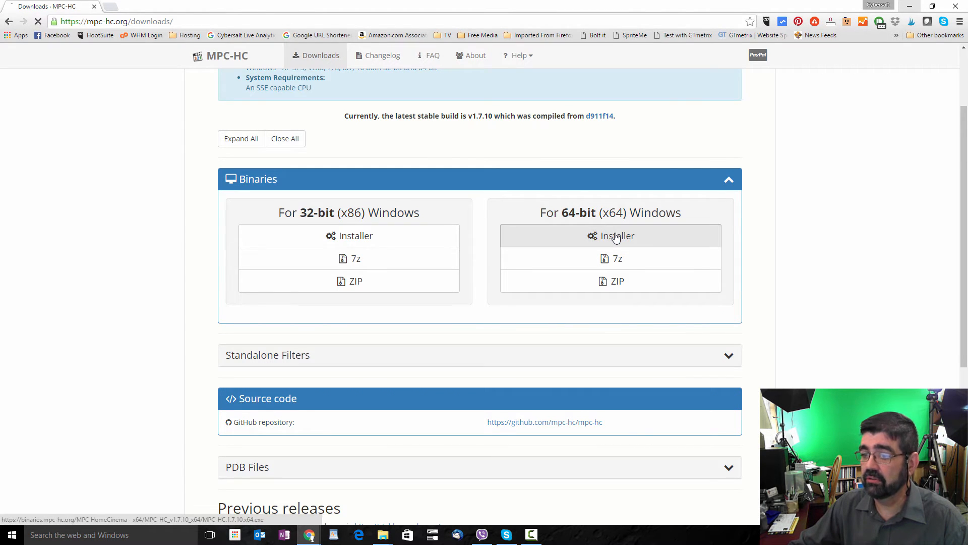
{"action": "left_click", "coordinate": [618, 235]}
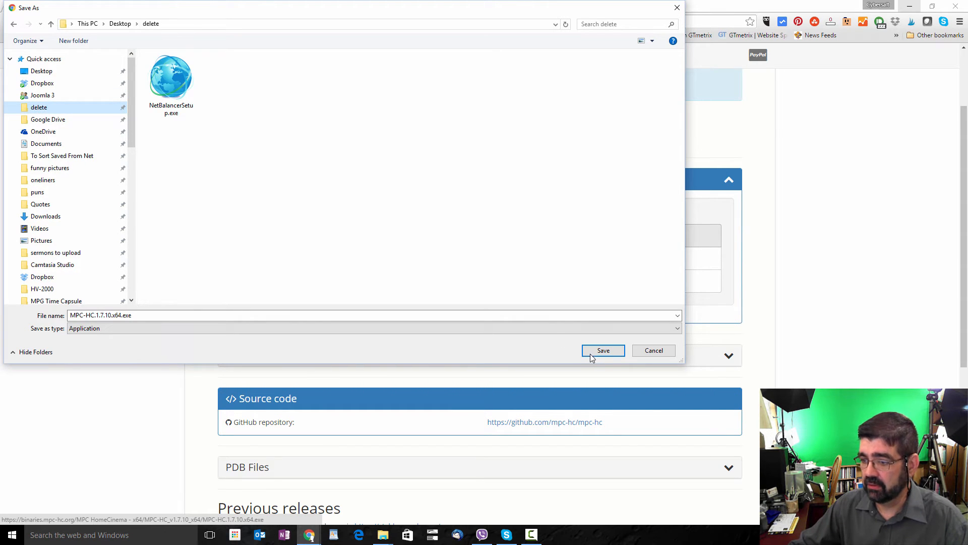
{"action": "left_click", "coordinate": [603, 350]}
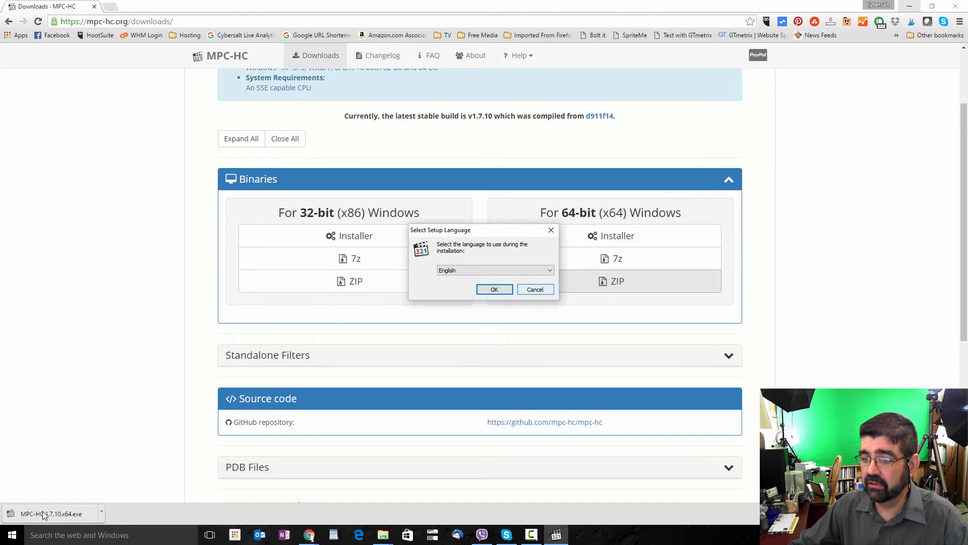
- Run setup in English with default components, a desktop icon for all users, and launch MPC-HC on finish
{"action": "left_click", "coordinate": [494, 289]}
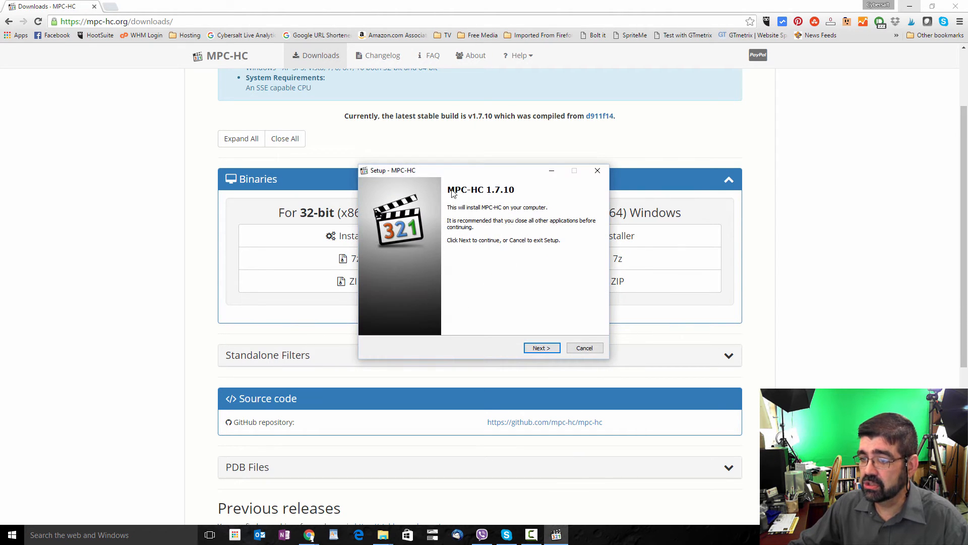
{"action": "left_click", "coordinate": [541, 348]}
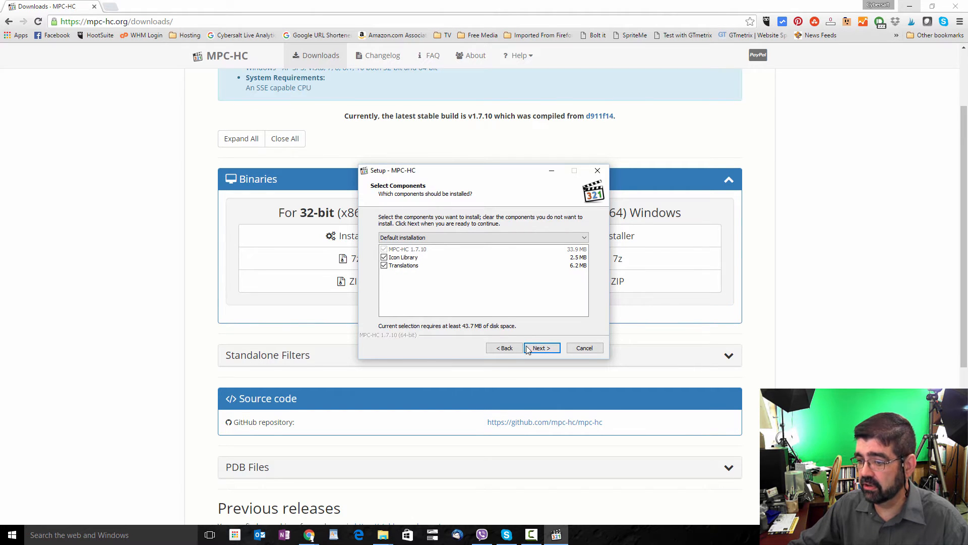
{"action": "left_click", "coordinate": [541, 348]}
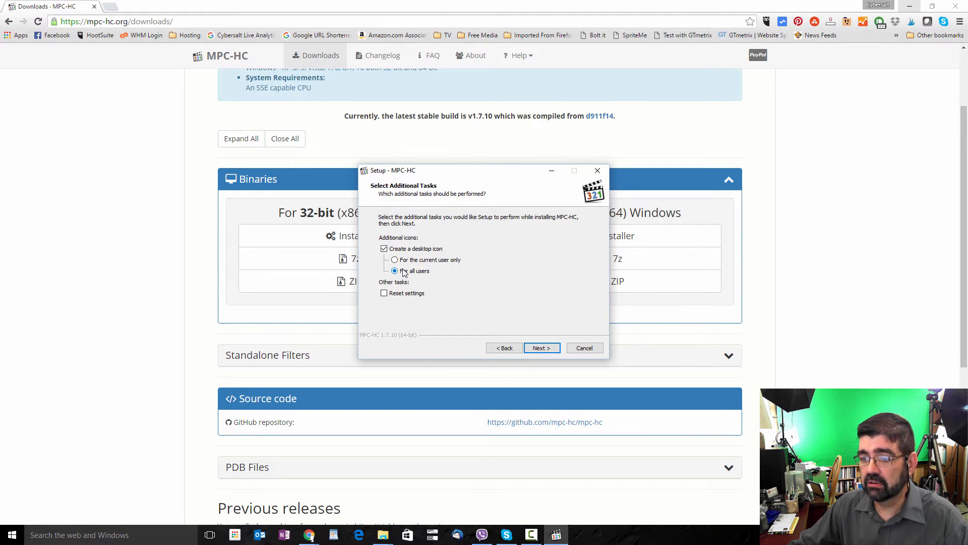
{"action": "left_click", "coordinate": [540, 348]}
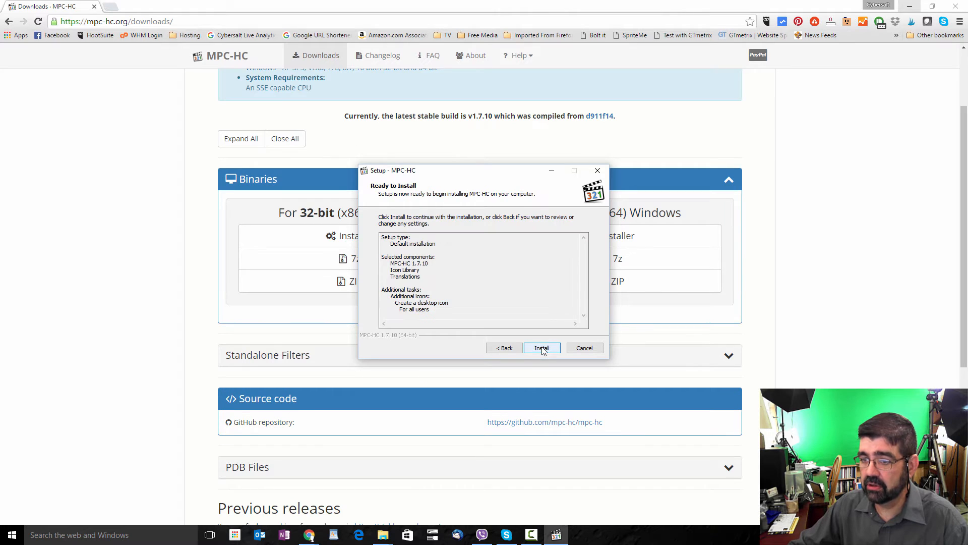
{"action": "mouse_move", "coordinate": [544, 355]}
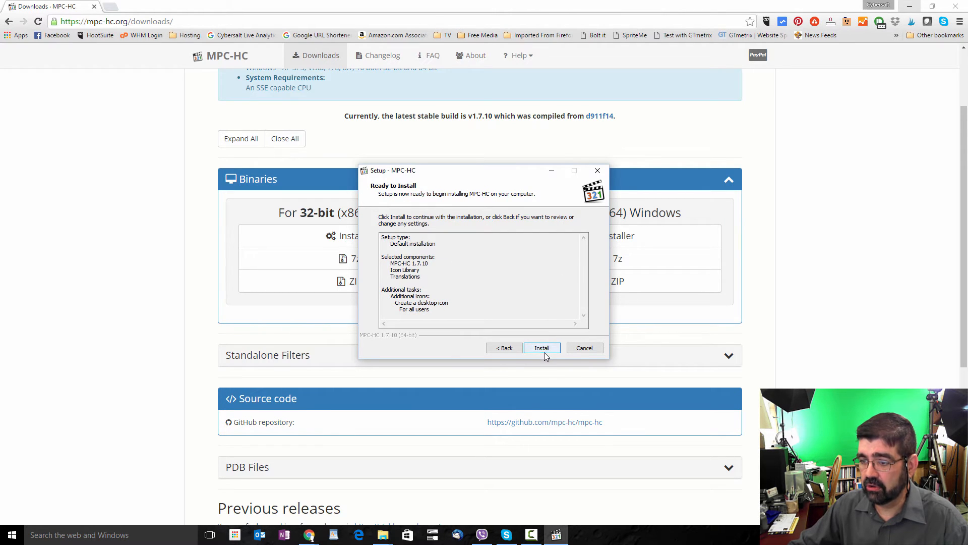
{"action": "left_click", "coordinate": [542, 348]}
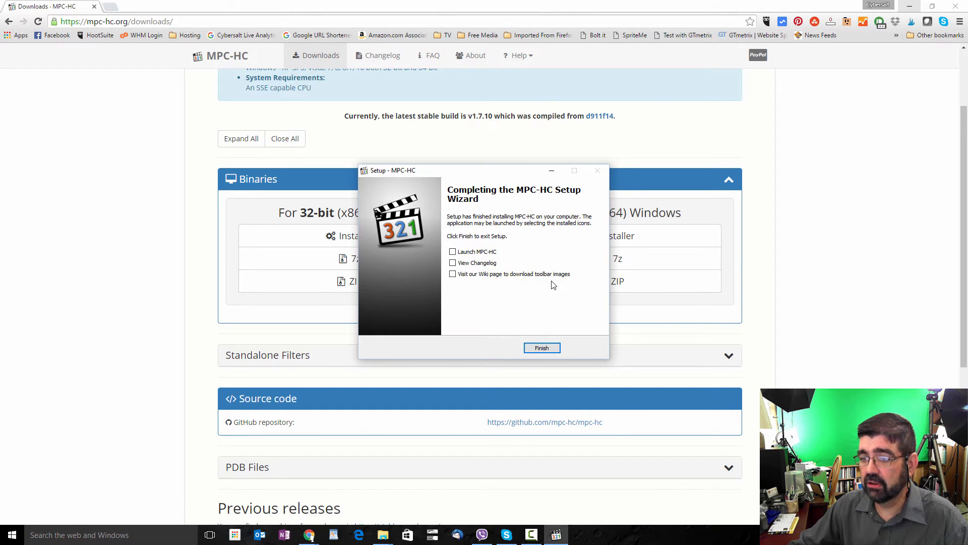
{"action": "left_click", "coordinate": [452, 251]}
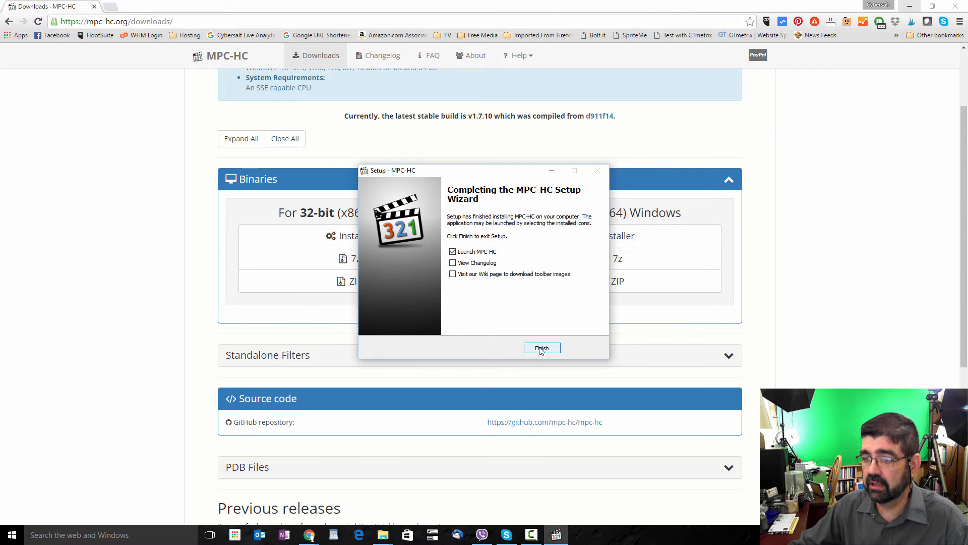
{"action": "left_click", "coordinate": [541, 348]}
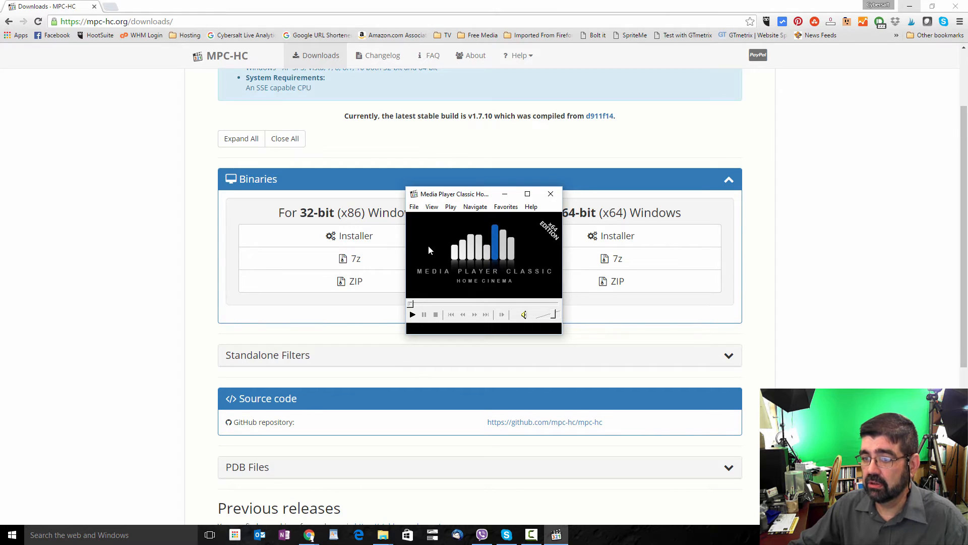
{"action": "mouse_move", "coordinate": [68, 475]}
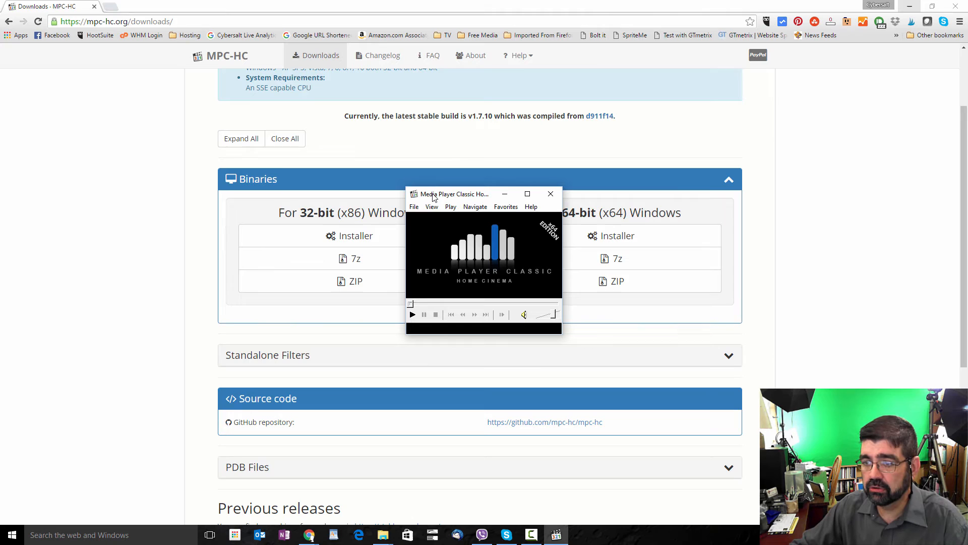
- Bring up the View menu in the MPC-HC window
{"action": "left_click", "coordinate": [432, 205]}
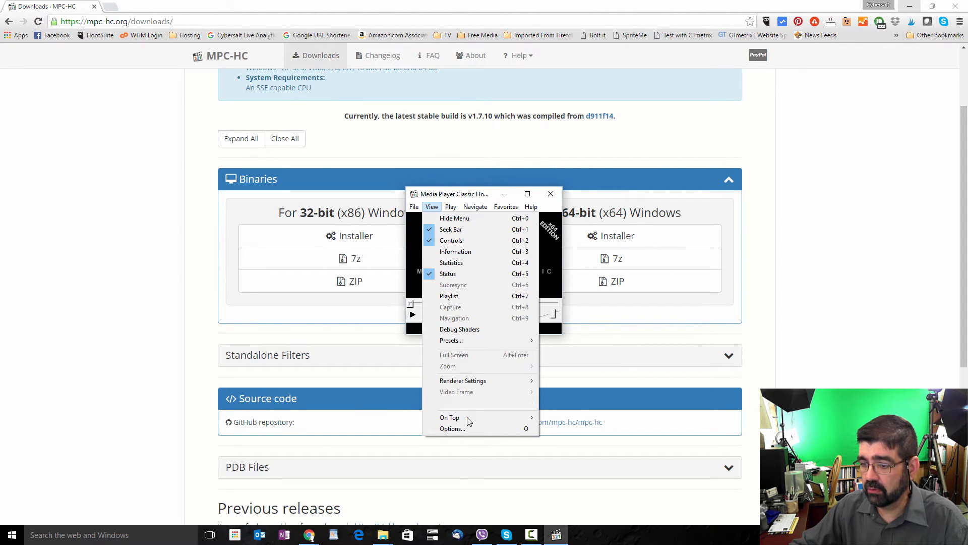
- In Options > Formats, dismiss the privileges warning, associate all formats, and apply with OK
{"action": "left_click", "coordinate": [452, 428]}
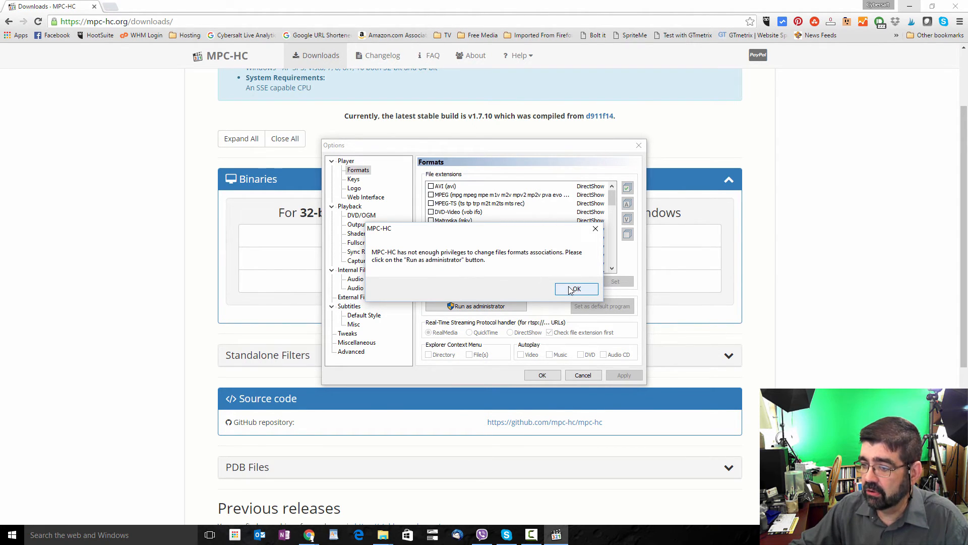
{"action": "left_click", "coordinate": [576, 289]}
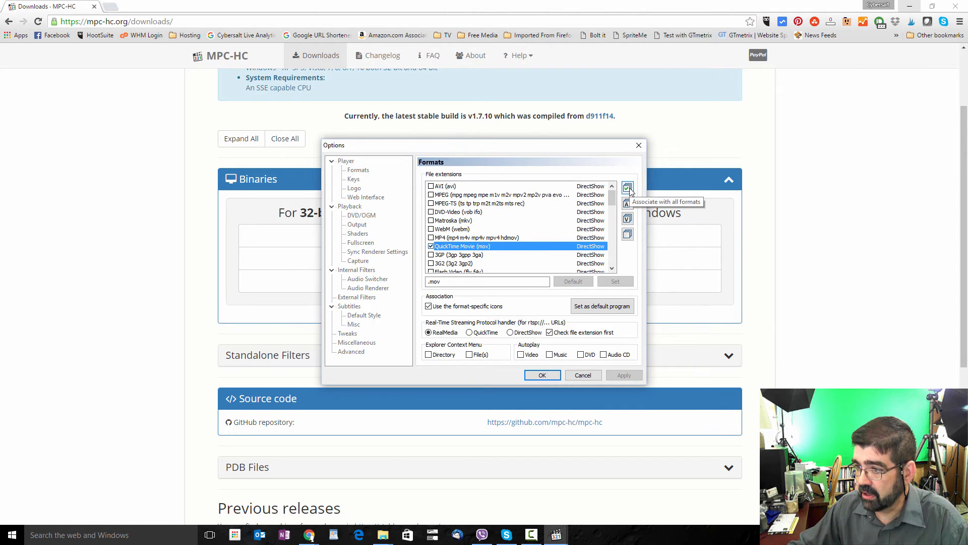
{"action": "left_click", "coordinate": [627, 188]}
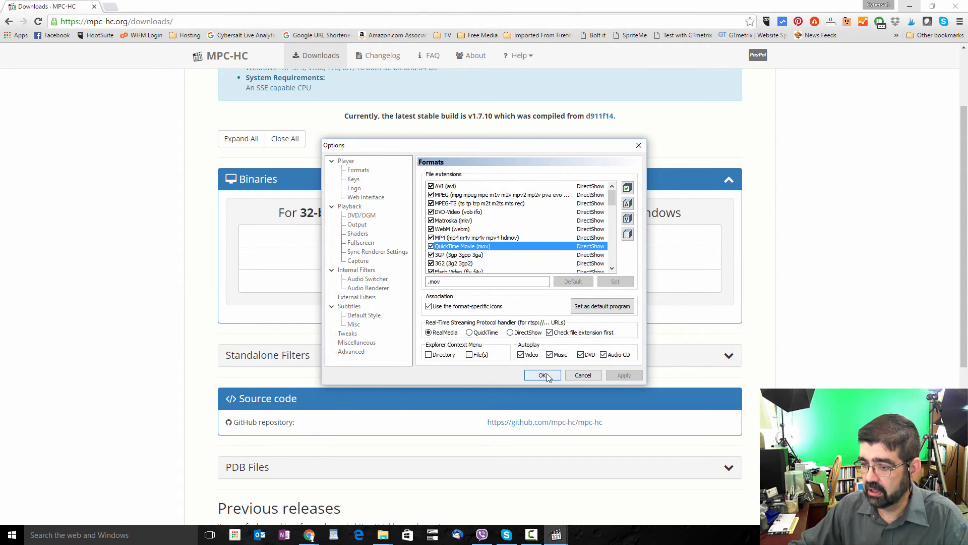
{"action": "left_click", "coordinate": [542, 375]}
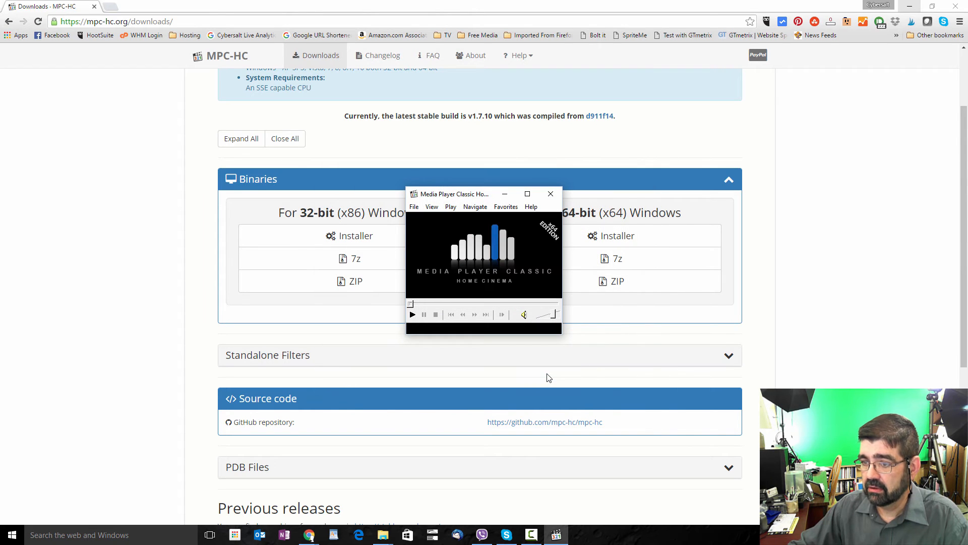